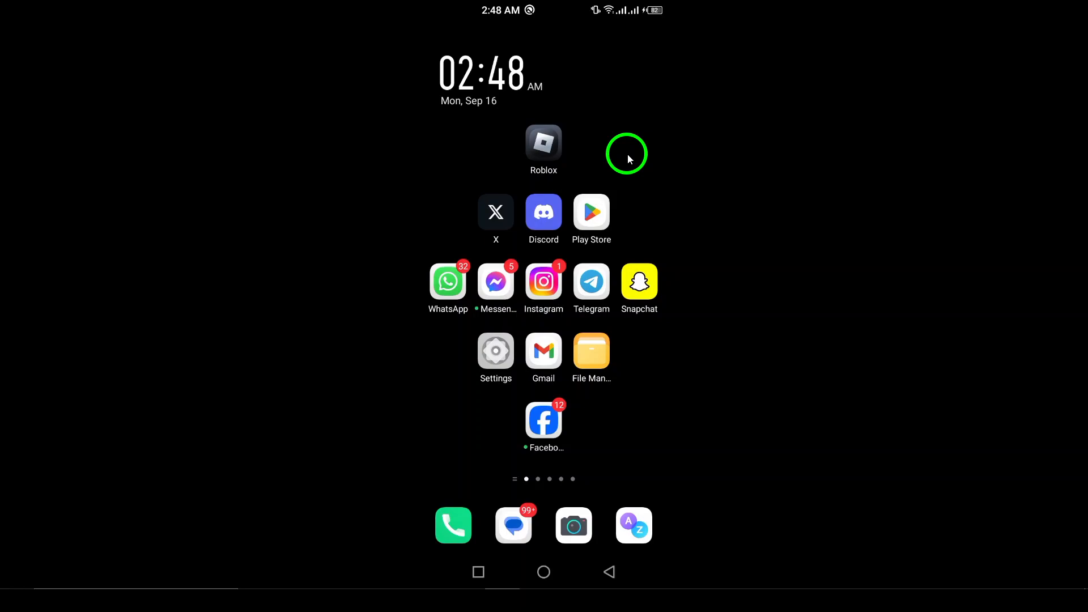
pyautogui.moveTo(590, 213)
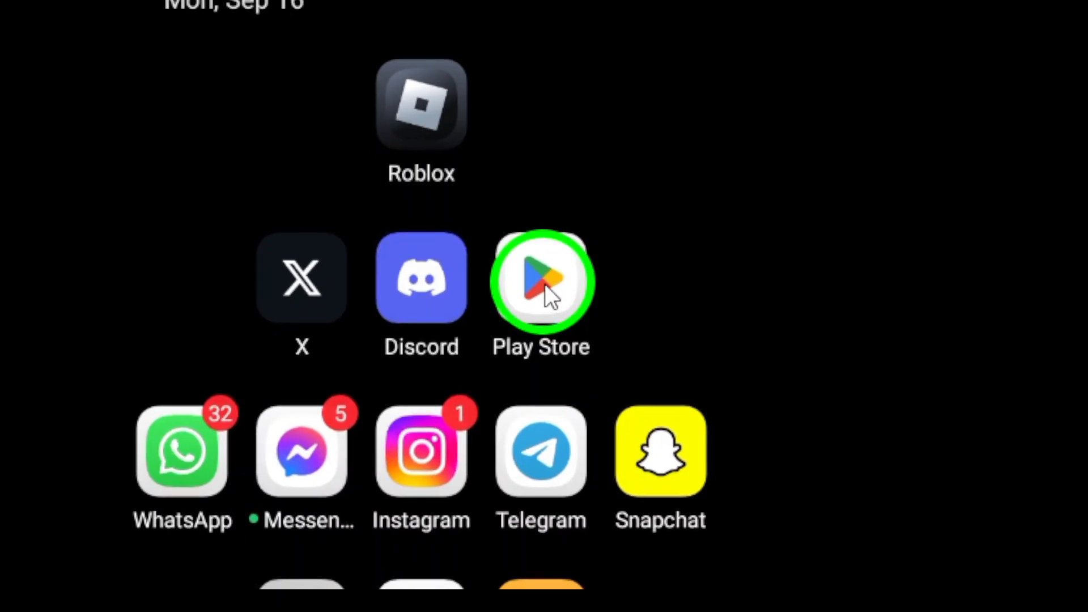
# Step: Launch Google Play Store and open the profile account menu
pyautogui.click(540, 281)
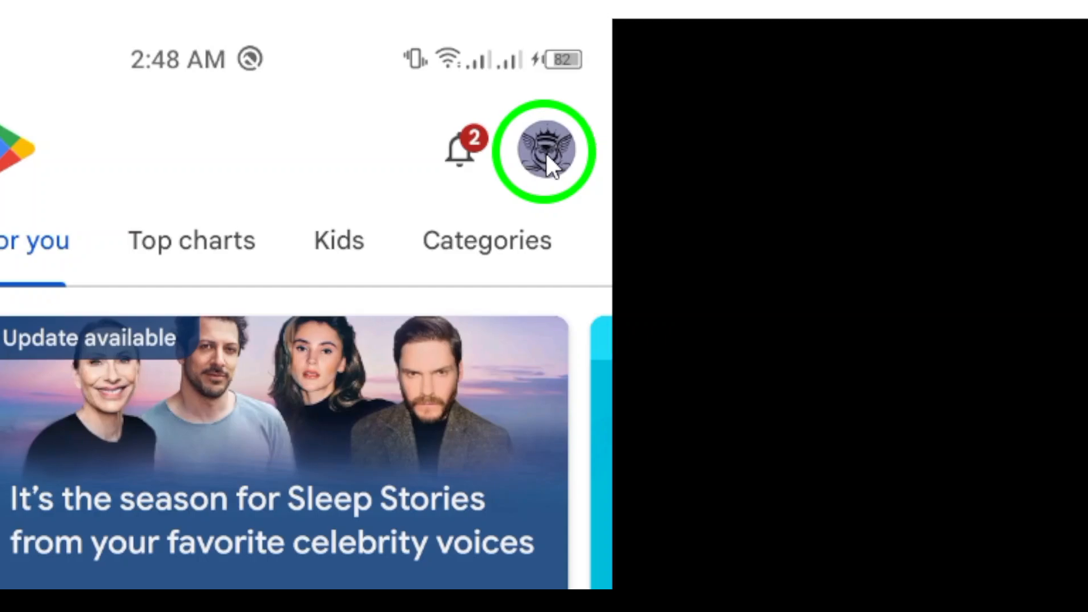
pyautogui.click(547, 151)
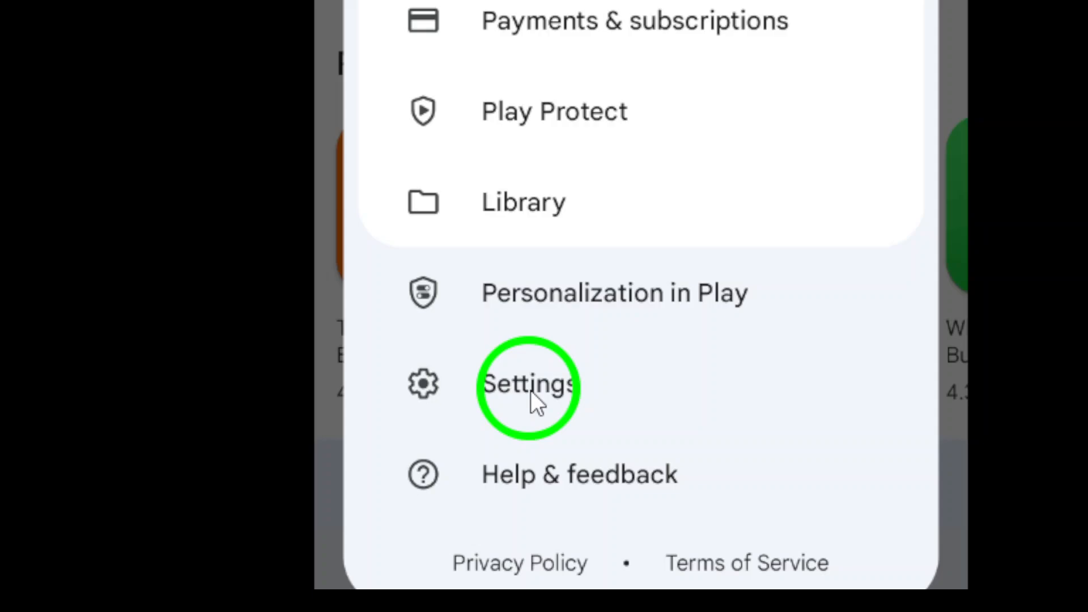
# Step: Choose Settings from the account menu to see network and auto-update preferences
pyautogui.click(528, 384)
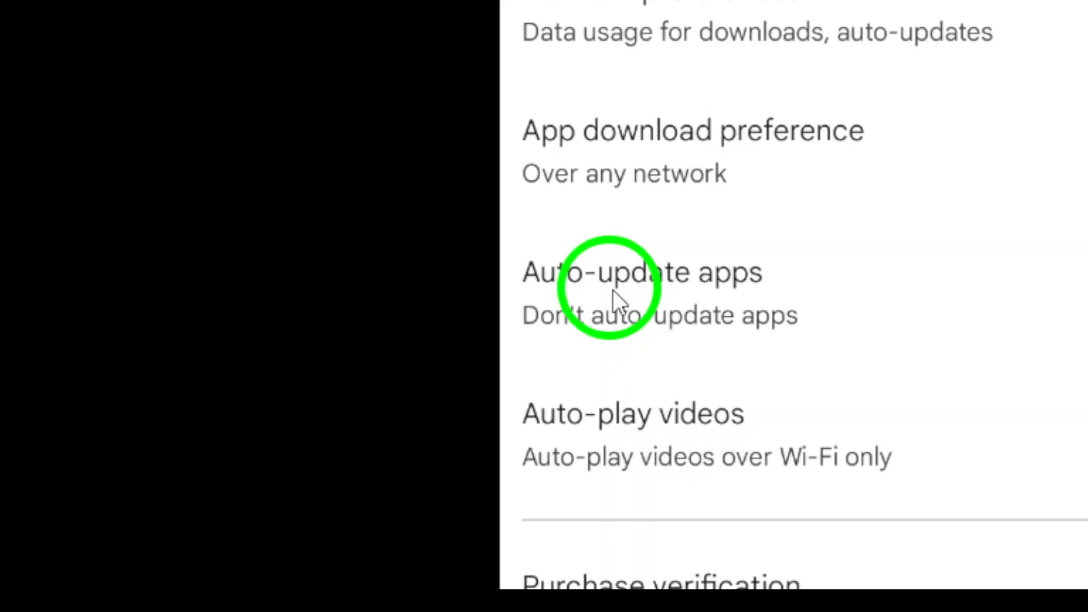
# Step: Open Auto-update apps options, with "Don't auto-update apps" selected
pyautogui.click(639, 271)
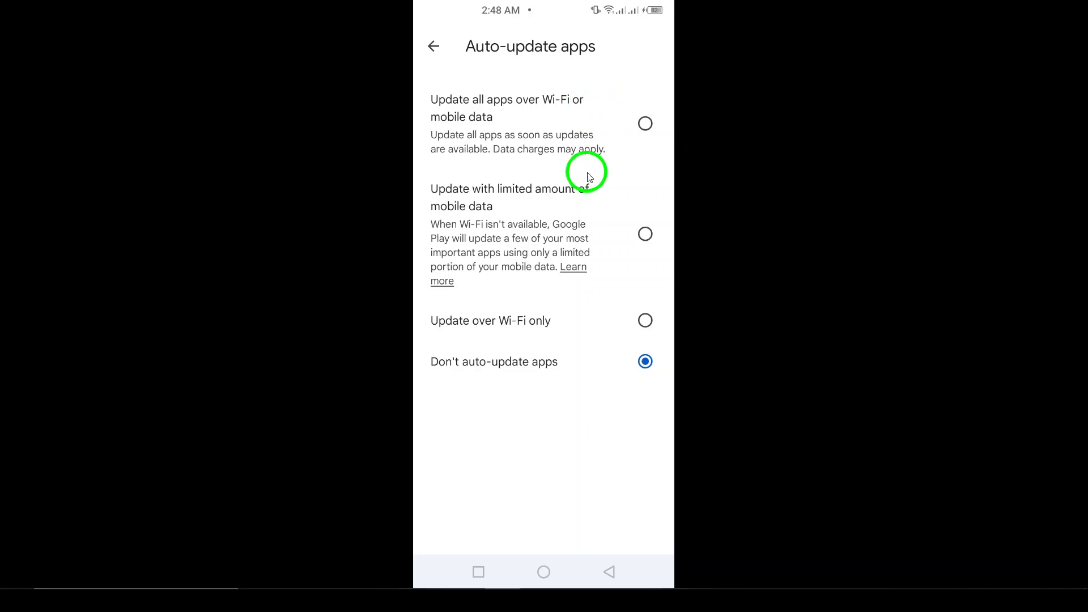
pyautogui.moveTo(548, 437)
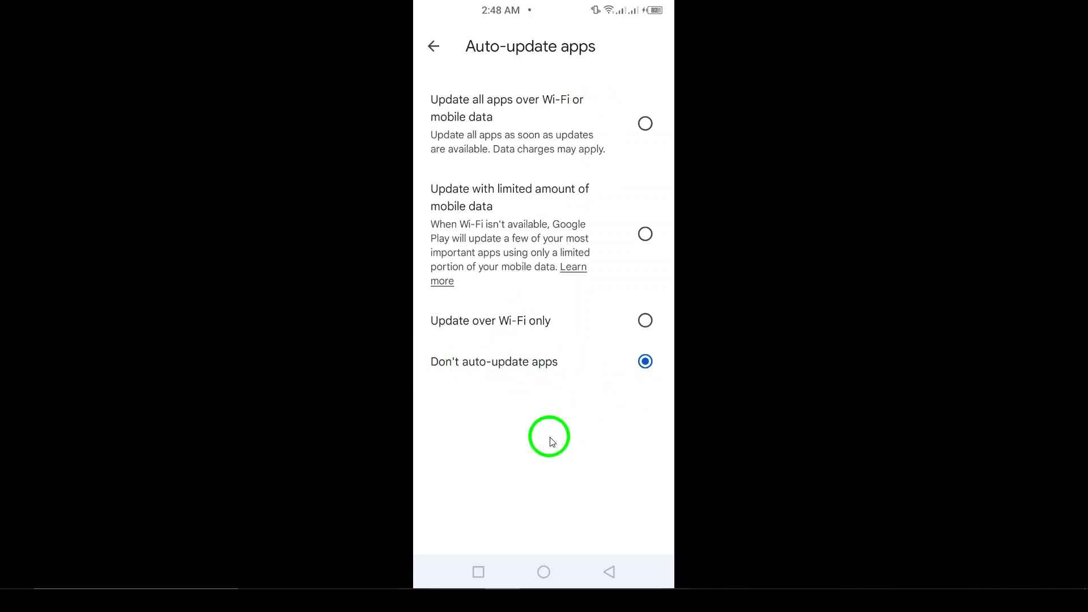